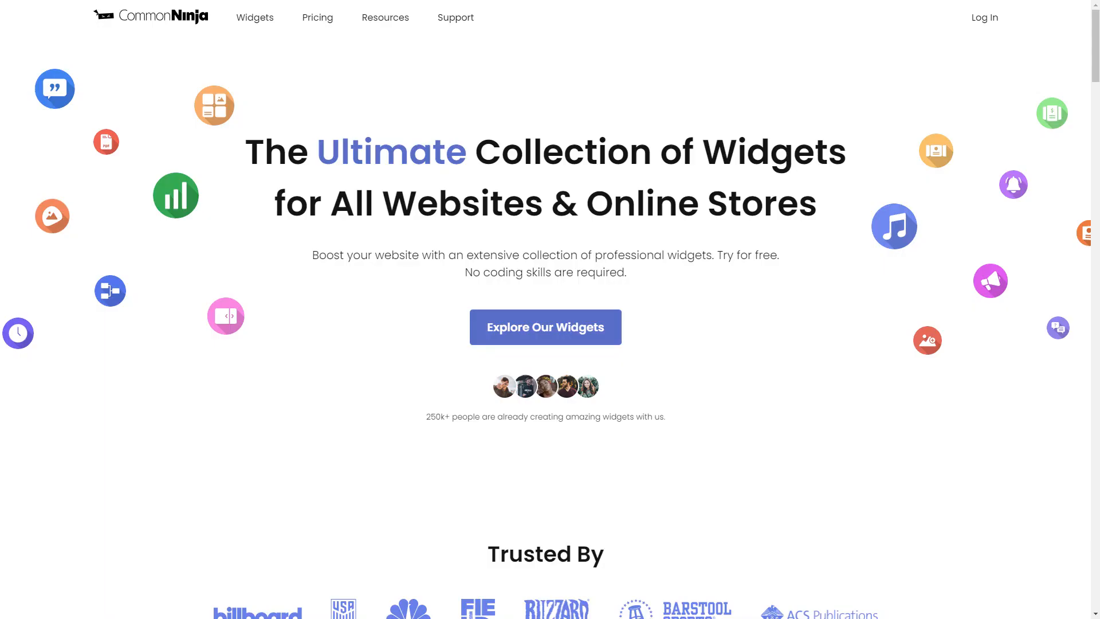
Browse the full Common Ninja widget catalog down to the Logo Slider card
left_click(546, 327)
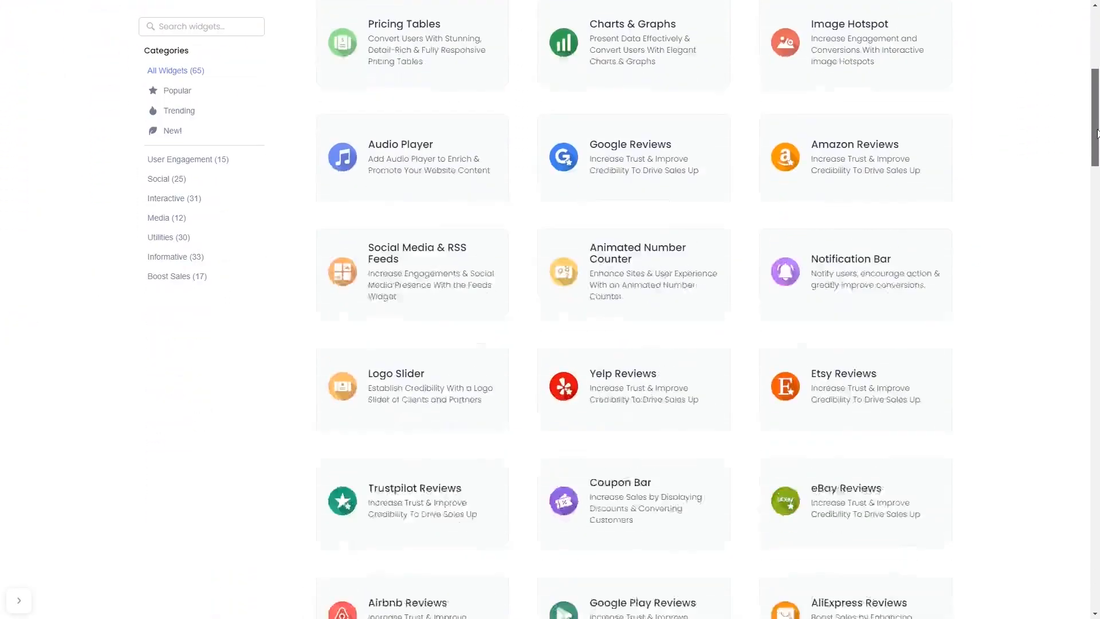
scroll("down", 3)
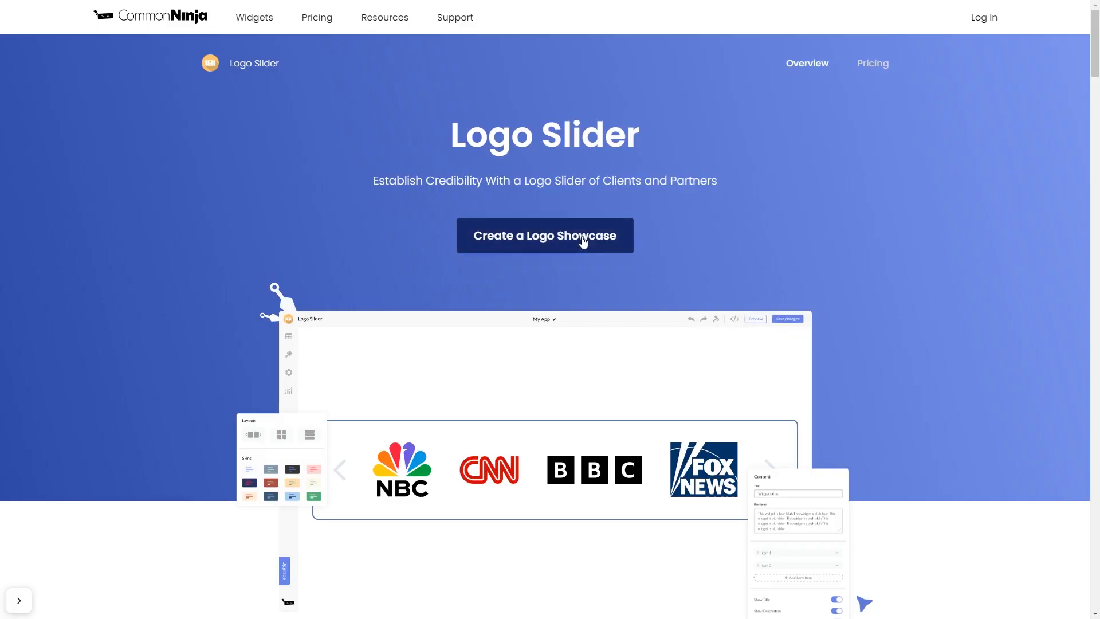
Create a new logo showcase, expand Company #1, and show its layout and style options
left_click(544, 235)
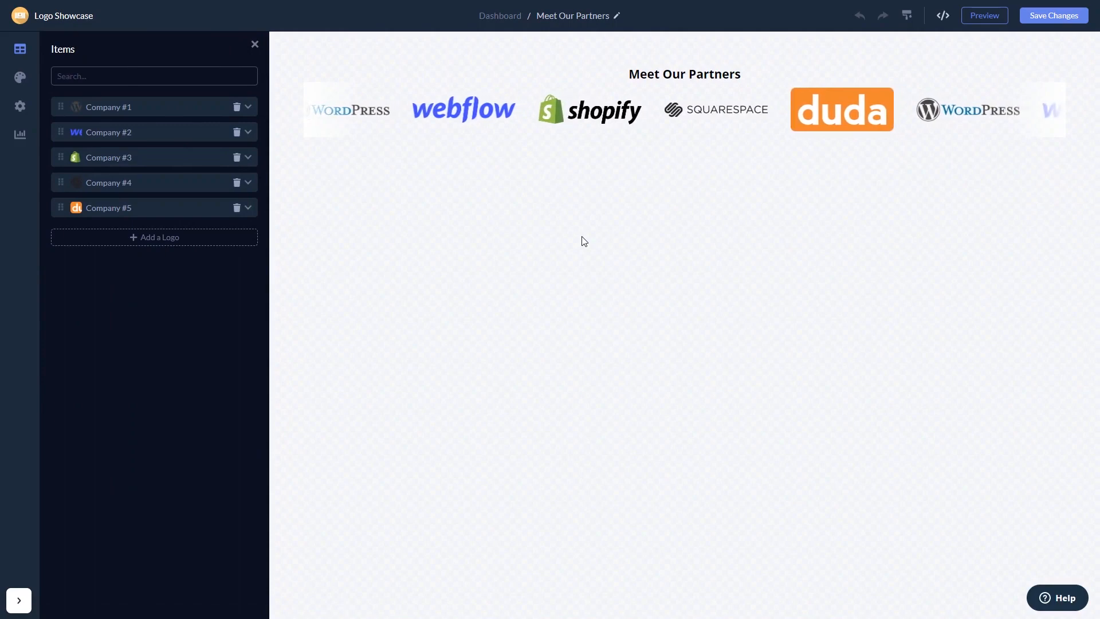
left_click(248, 107)
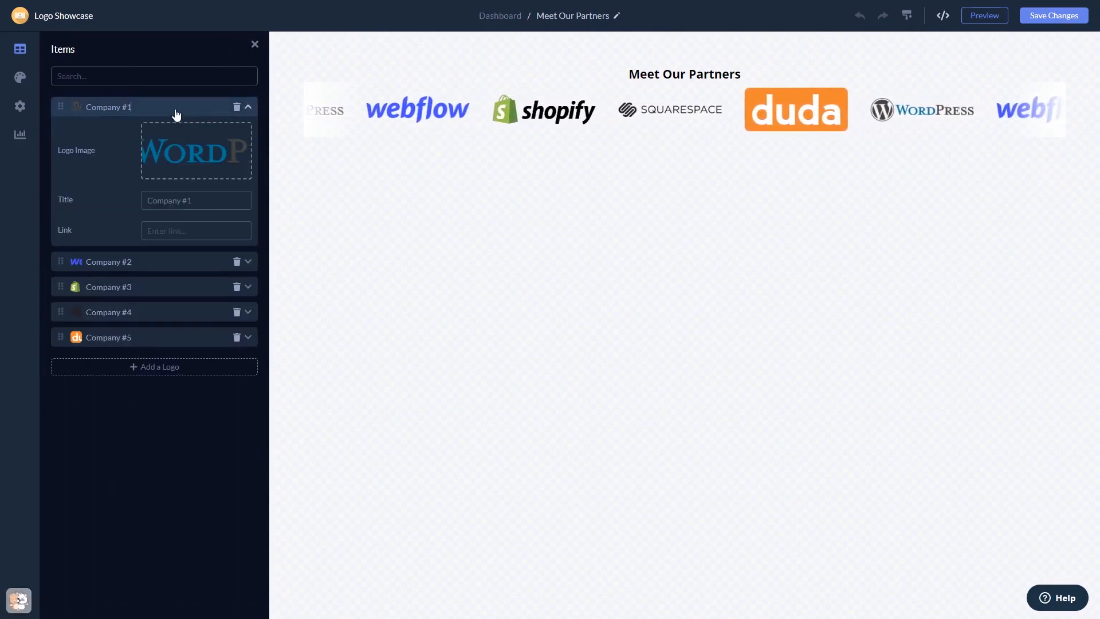
left_click(19, 76)
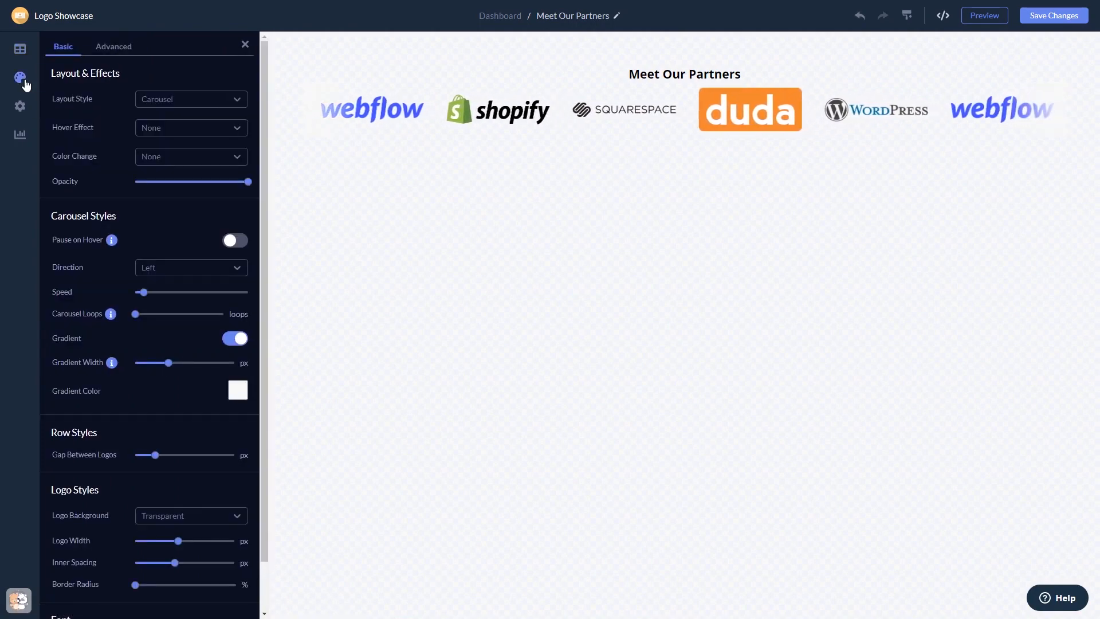
Review the widget's general settings, then return to the project dashboard
left_click(19, 107)
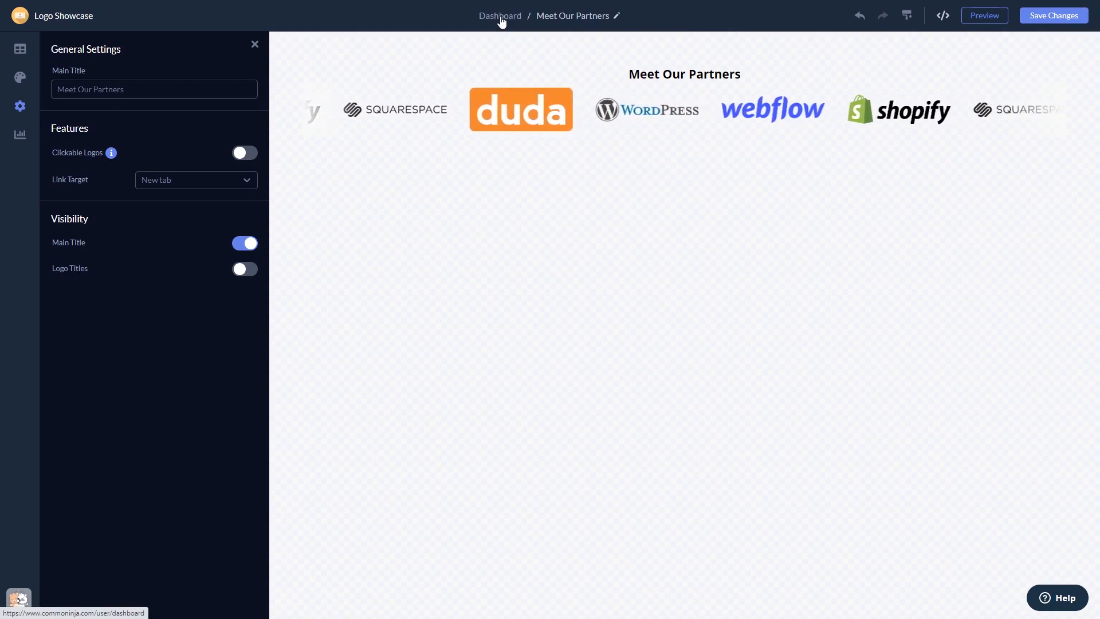
left_click(500, 15)
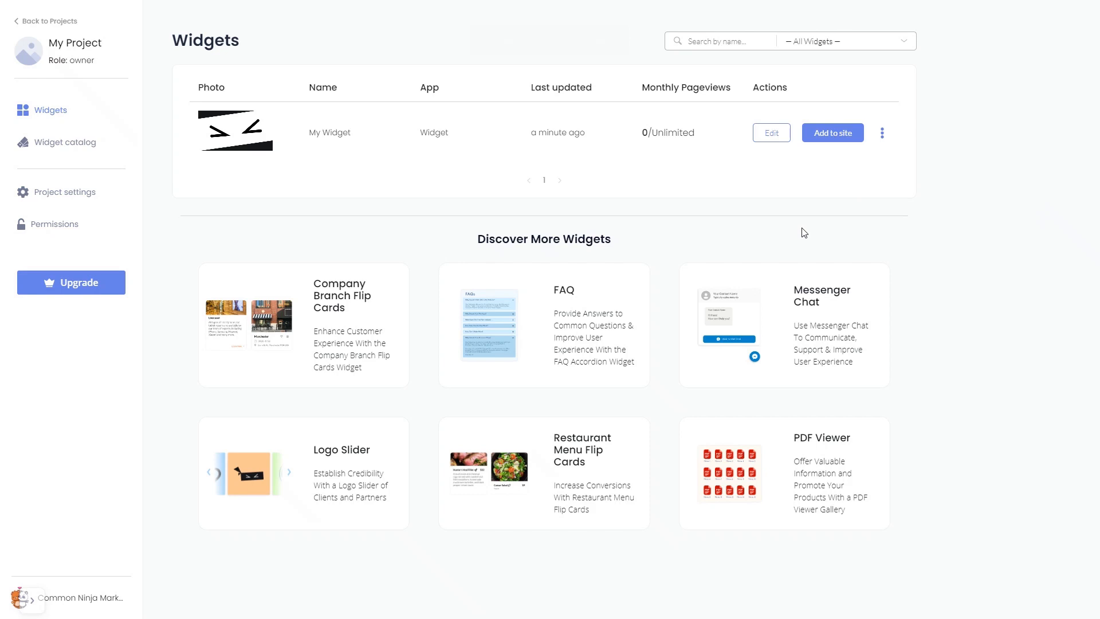
mouse_move(811, 218)
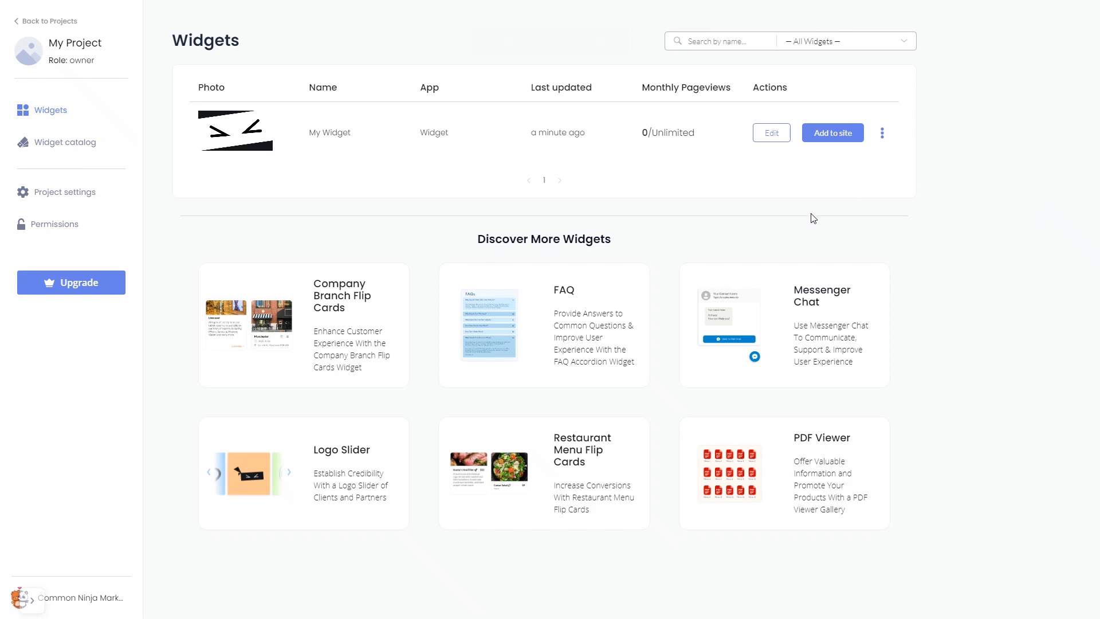
mouse_move(833, 132)
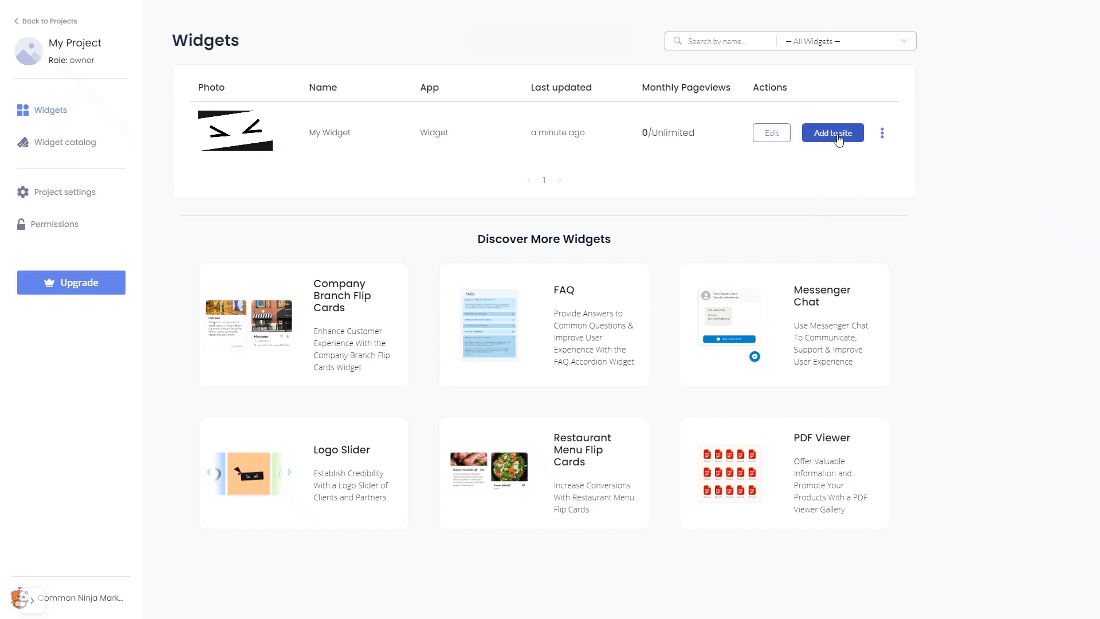
Get the widget's installation code and widget ID via Add to site
left_click(832, 133)
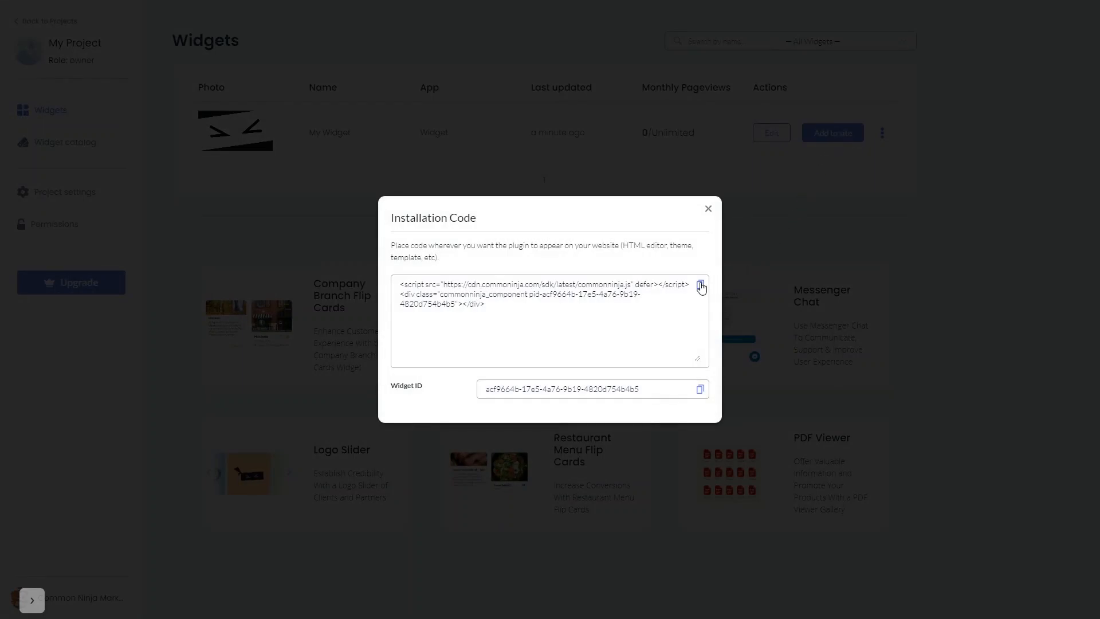
Copy the installation code and close the code window
left_click(699, 286)
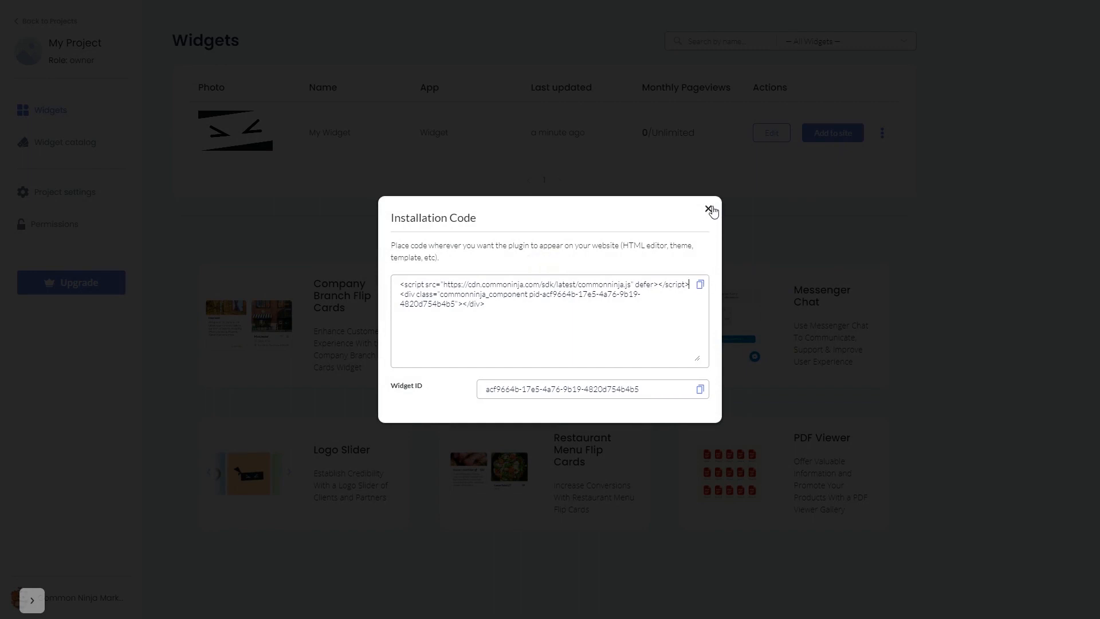
left_click(711, 211)
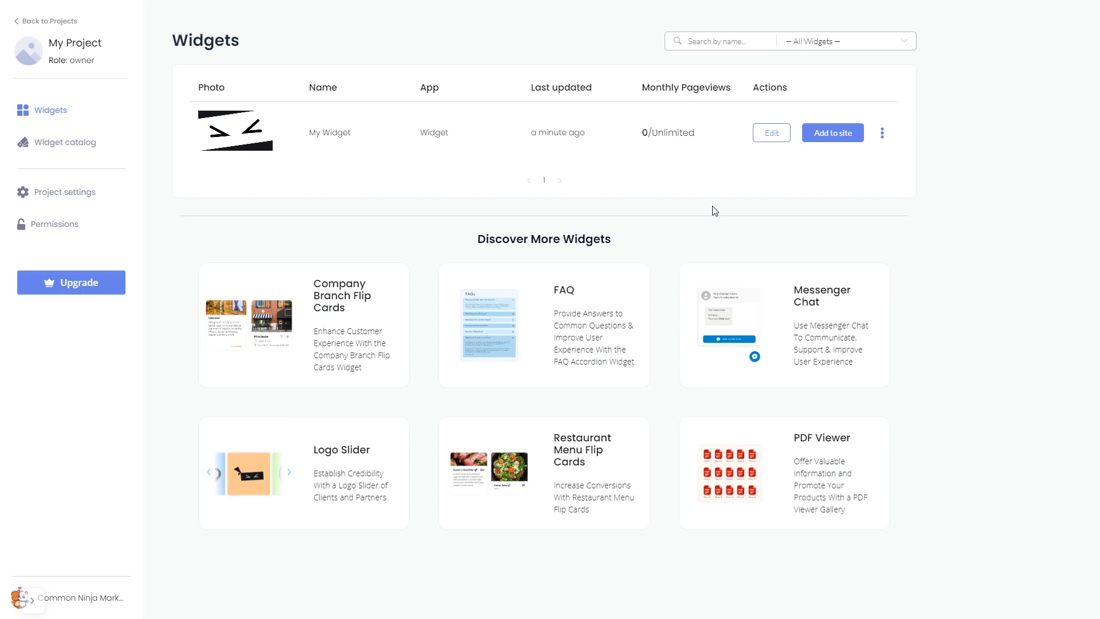
Switch to the MotoCMS page editor and scroll the widget library to the More section
left_click(770, 133)
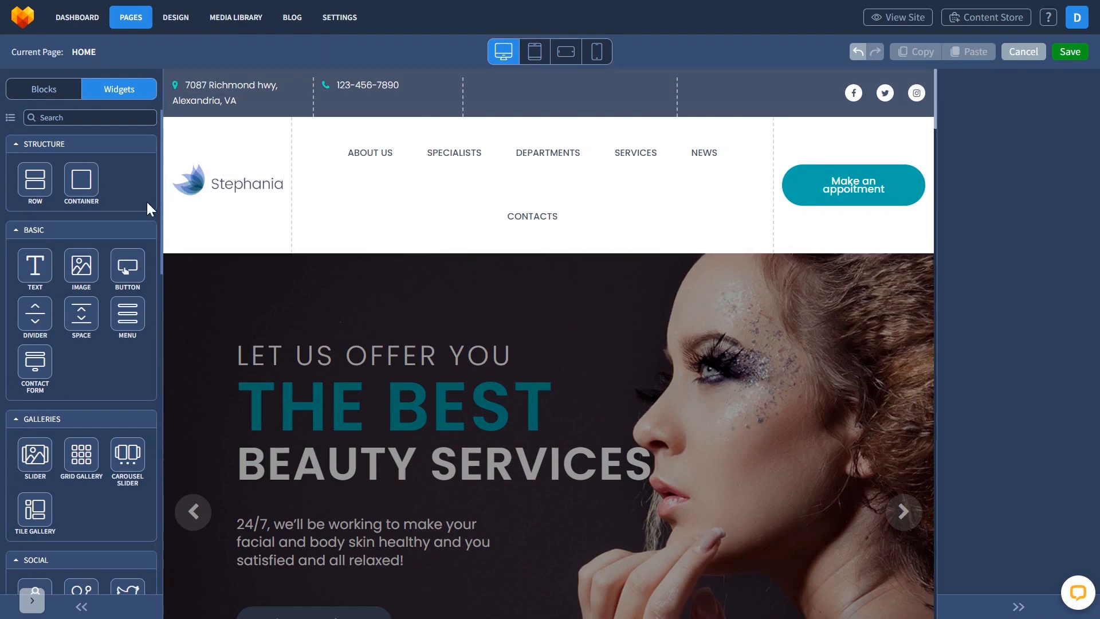
scroll("down", 3)
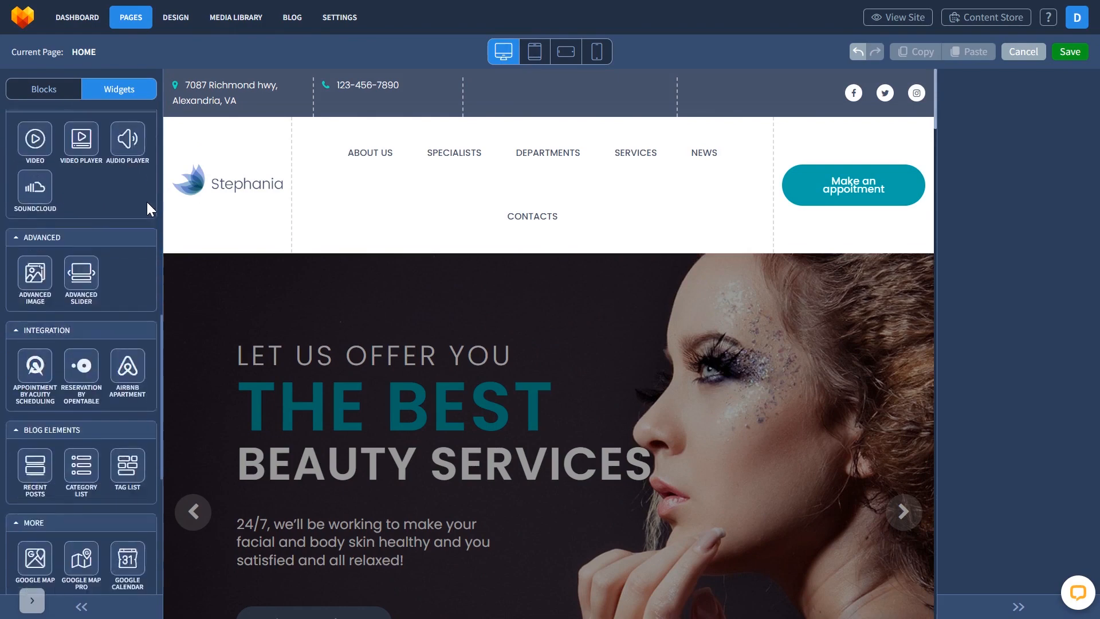
scroll("down", 3)
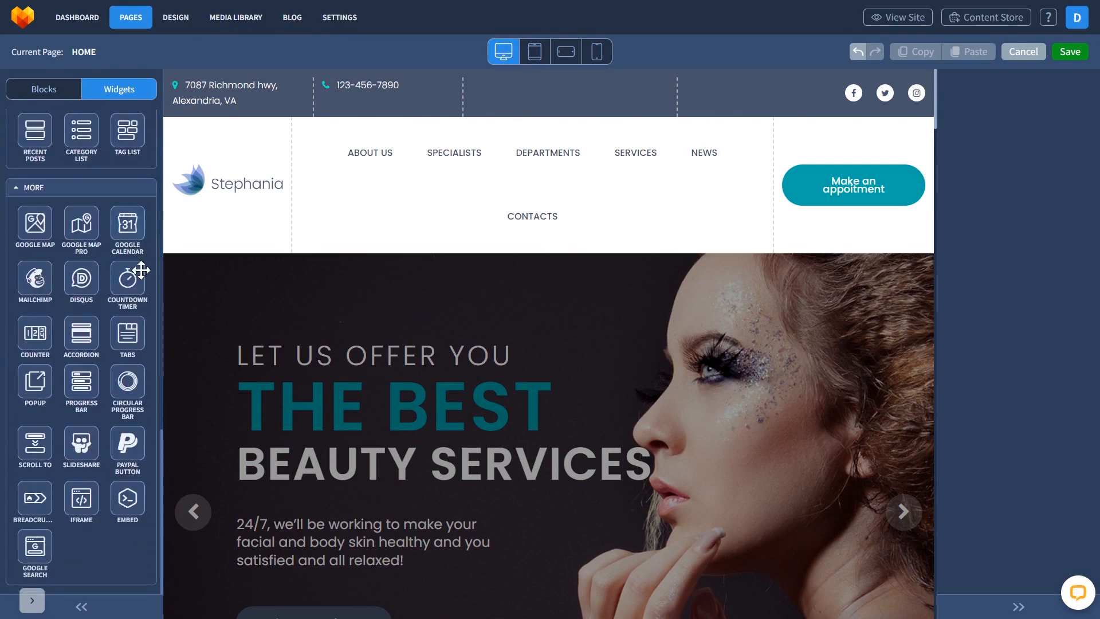
mouse_move(127, 499)
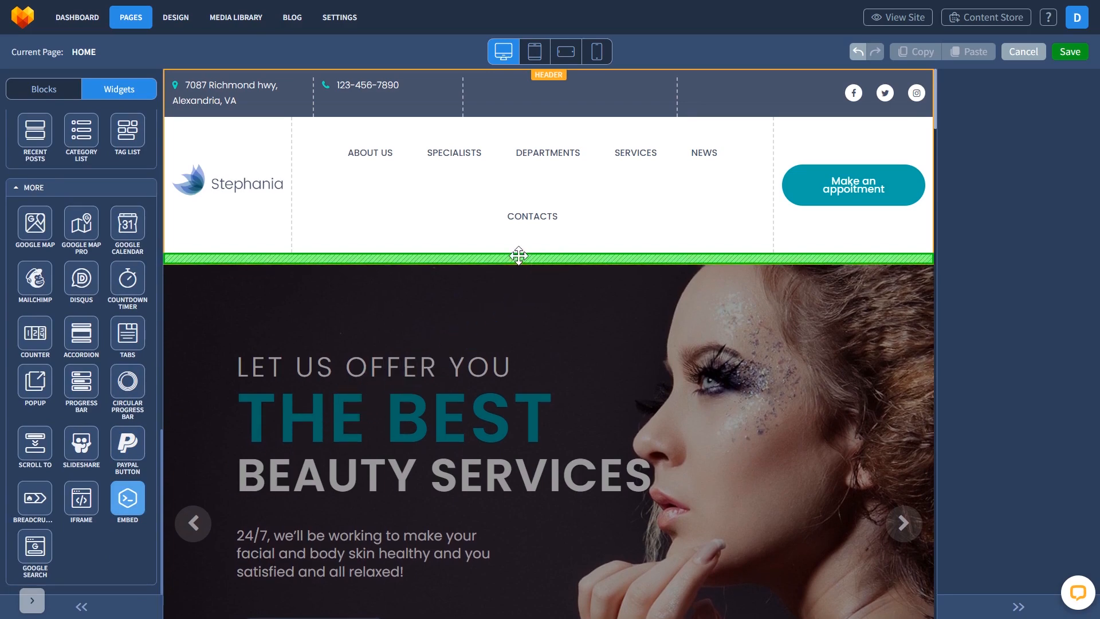
Paste the Common Ninja script code into the Embed block's HTML field and save the page
left_click(127, 500)
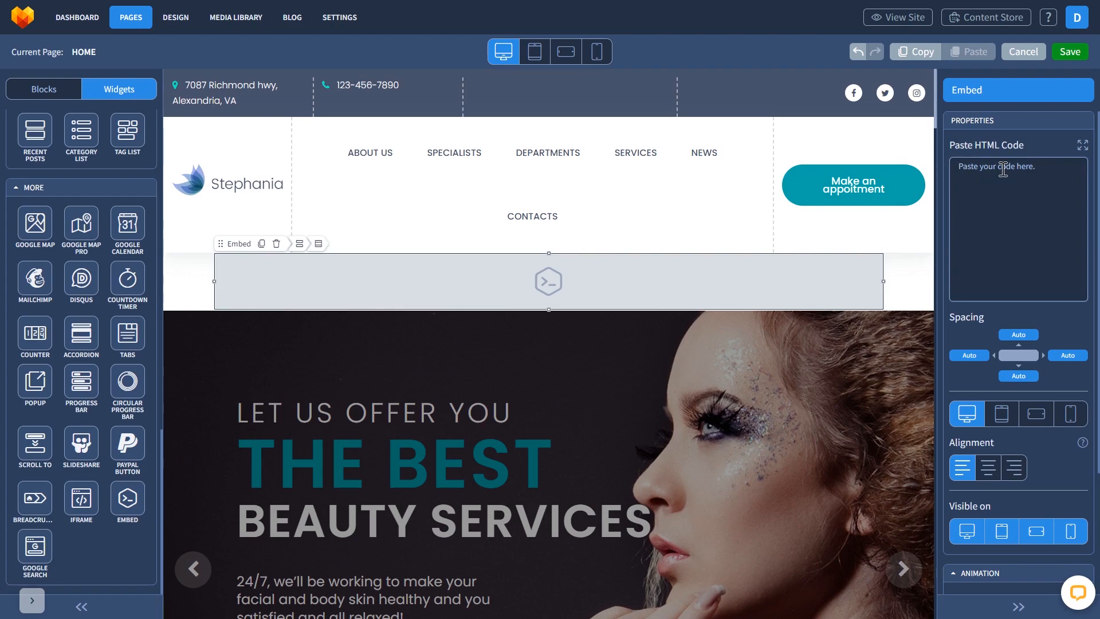
type("<script src=\"https://cdn.commonninja.com/sdk/latest/commonninja.js\" defer></script> <div class=\"commonninja_component pid-8daf3611-60ff-482a-9b50-e9581cf2afd3\"></div>")
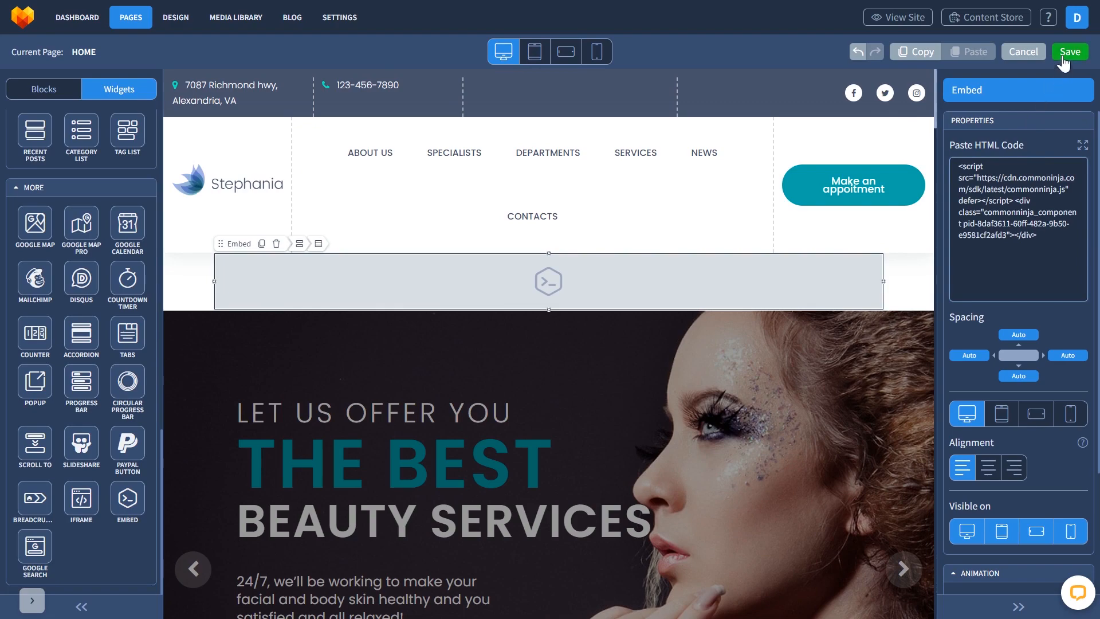
left_click(1068, 52)
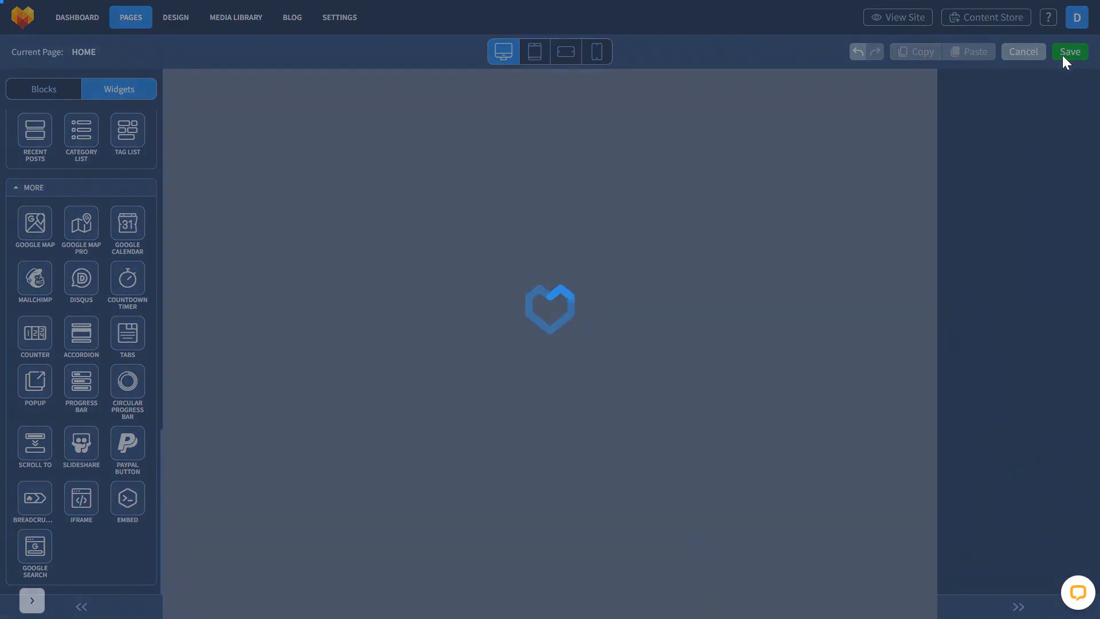
left_click(1069, 52)
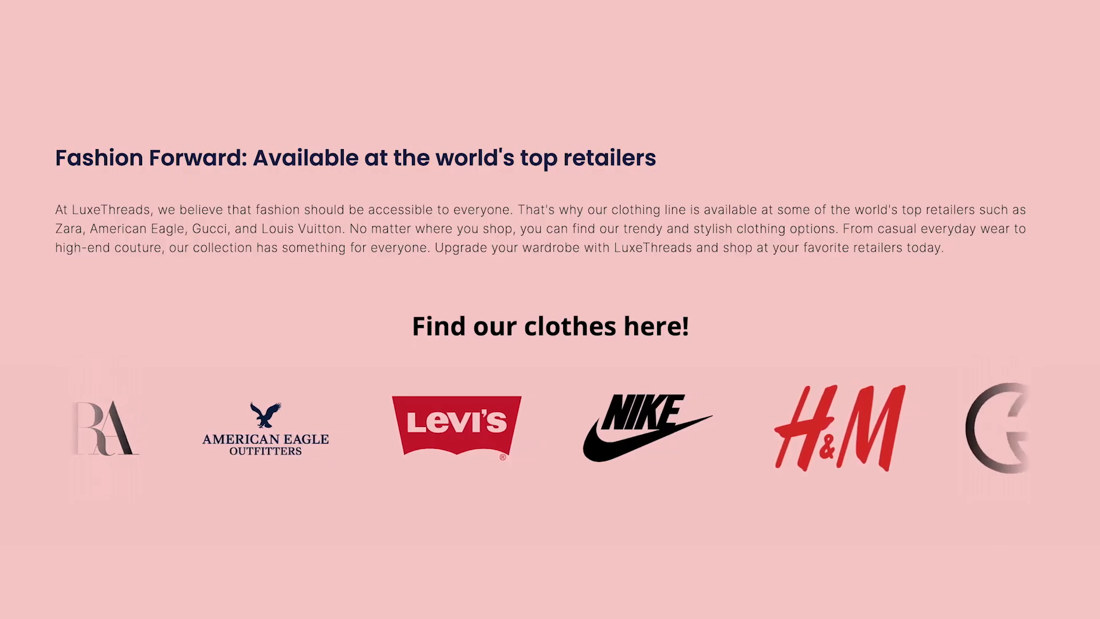